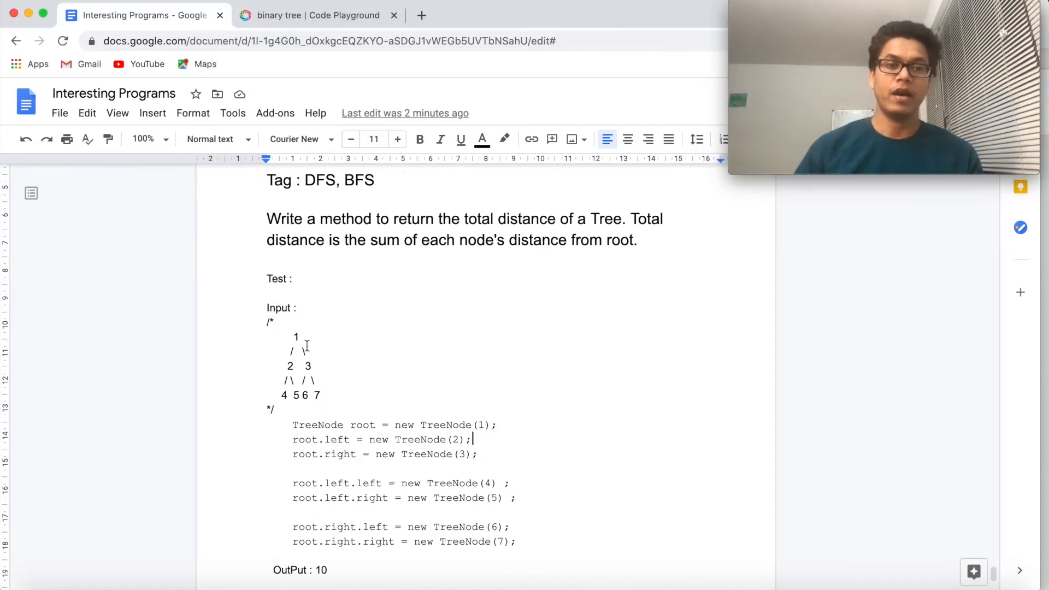
pyautogui.moveTo(354, 400)
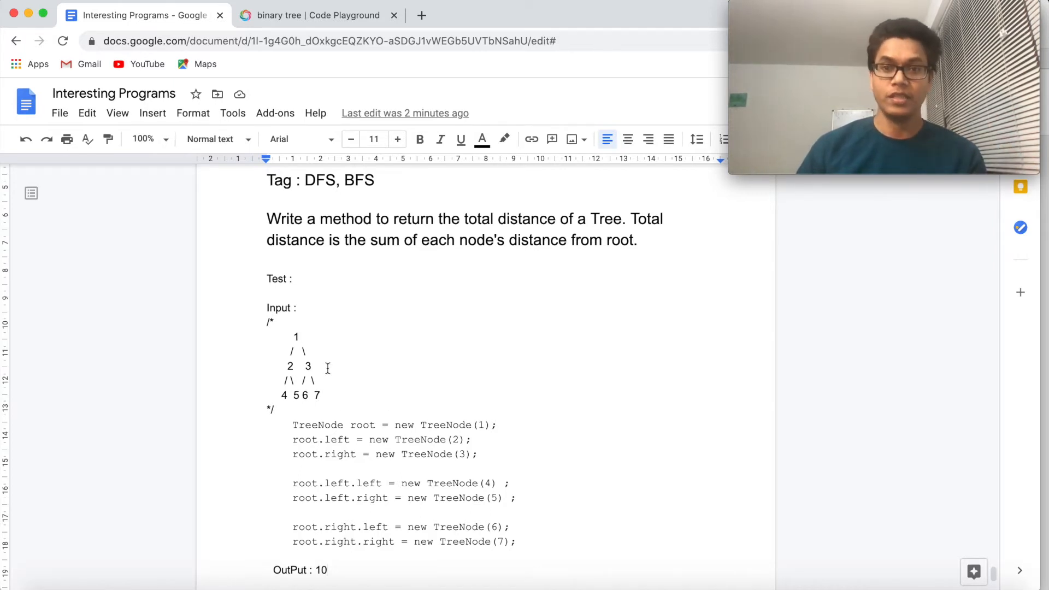
# Step: Copy the recursive DFS totalDistance code from the Keynote slide into the doc above the Test heading
pyautogui.click(300, 337)
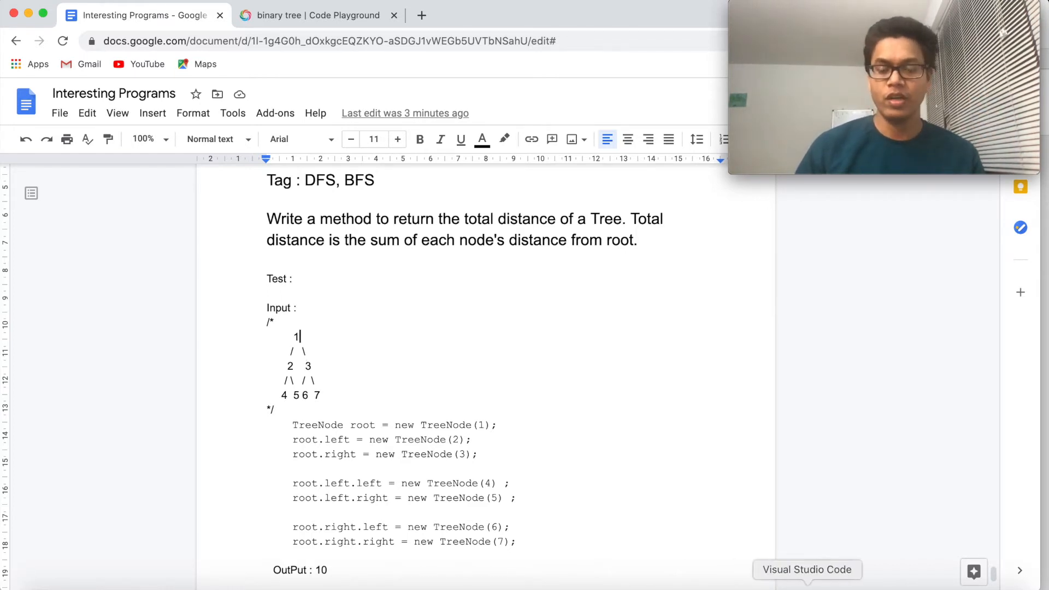
pyautogui.click(807, 569)
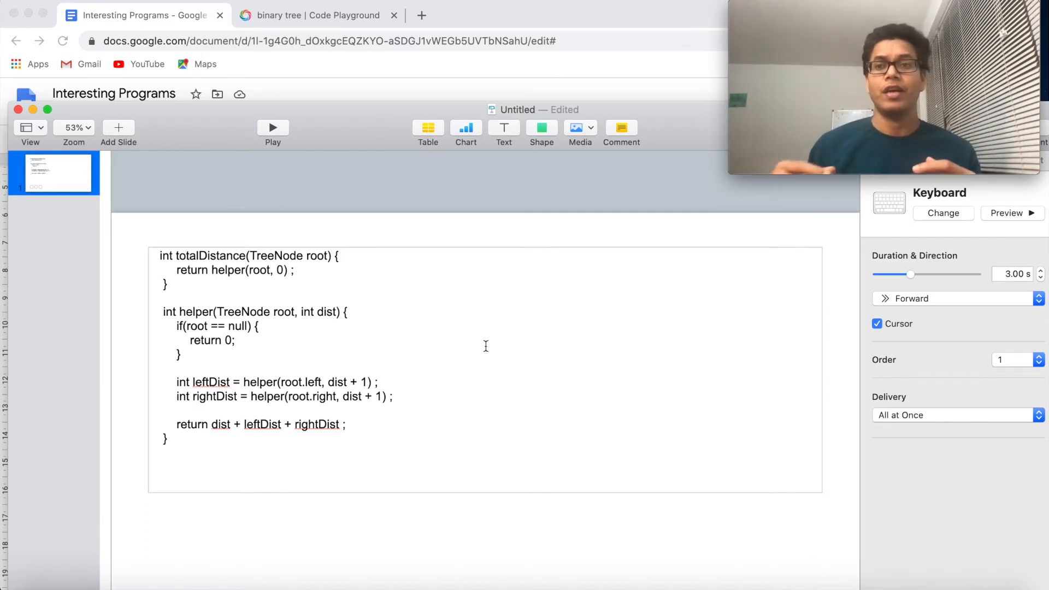
pyautogui.click(235, 341)
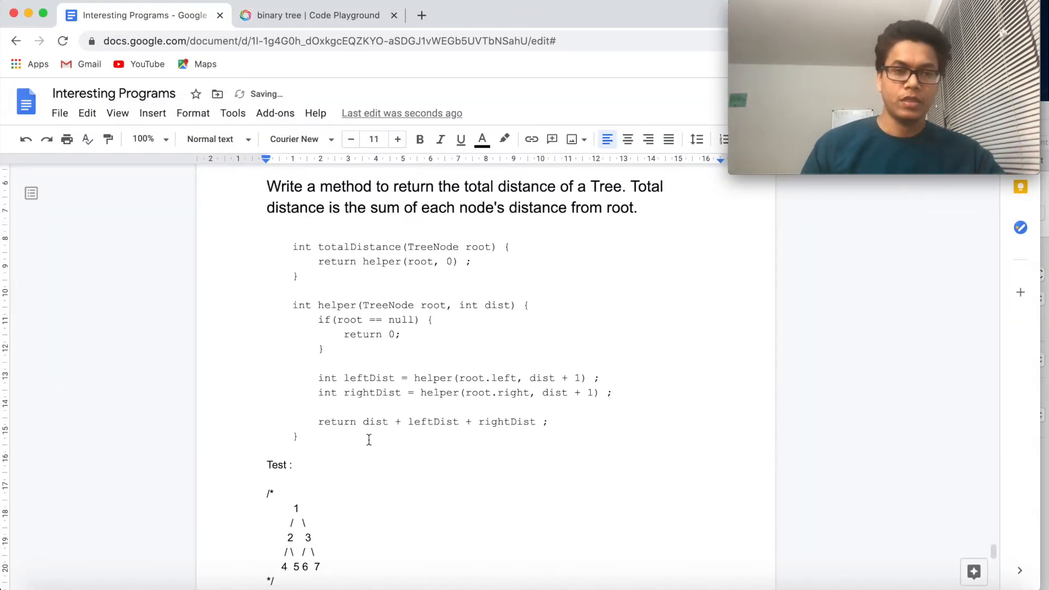
pyautogui.scroll(-3)
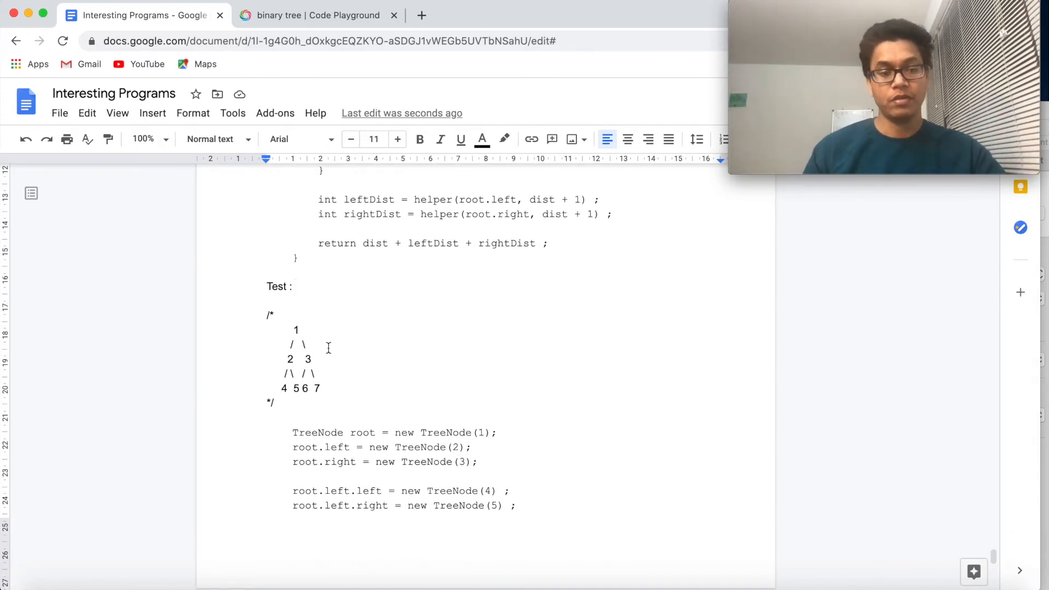
pyautogui.click(294, 286)
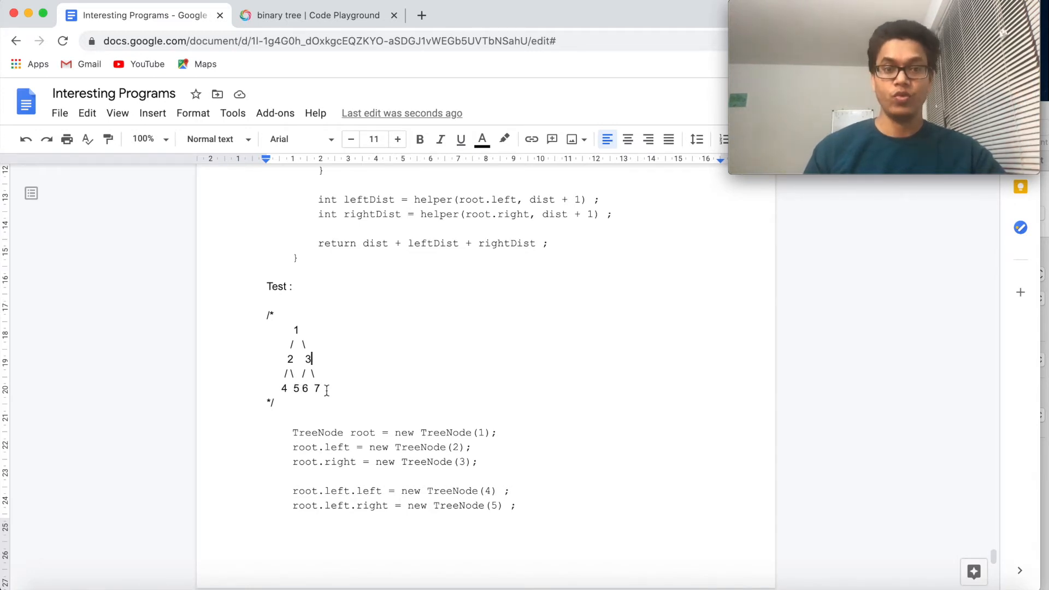
pyautogui.moveTo(335, 393)
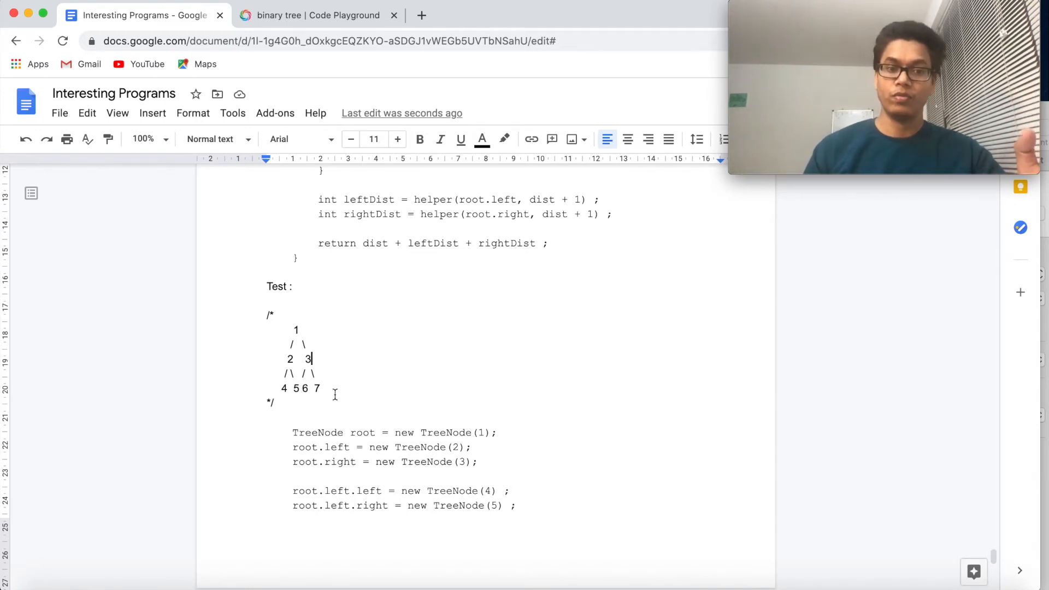
pyautogui.moveTo(326, 359)
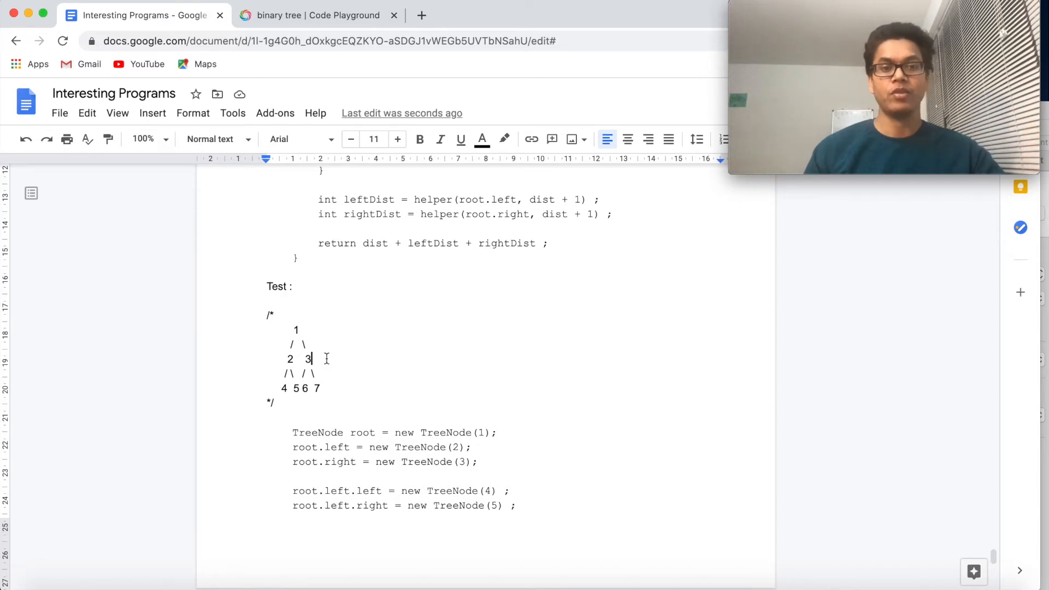
pyautogui.scroll(-3)
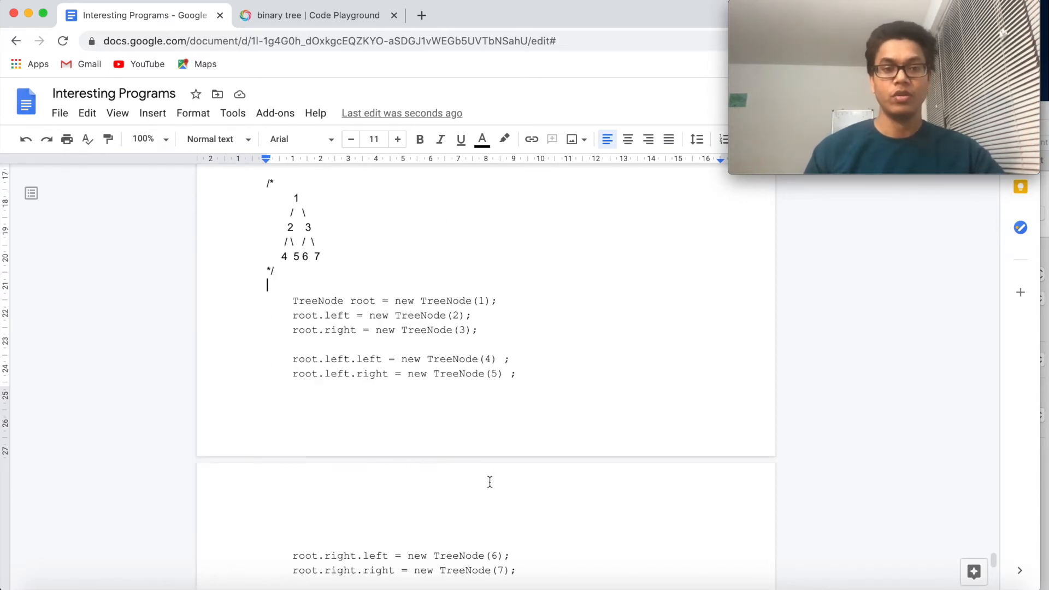
pyautogui.scroll(-3)
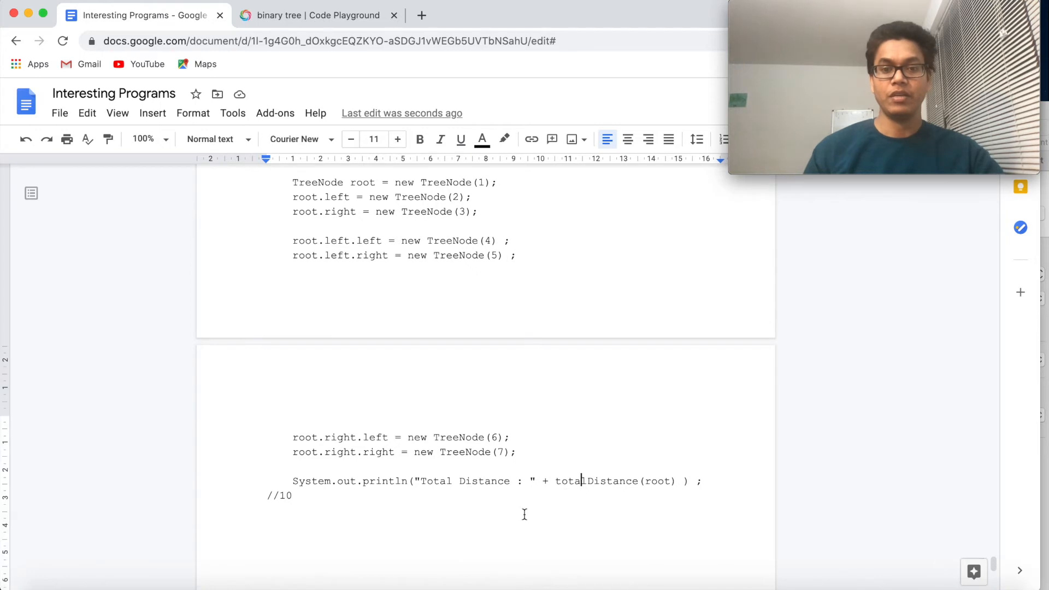
pyautogui.scroll(3)
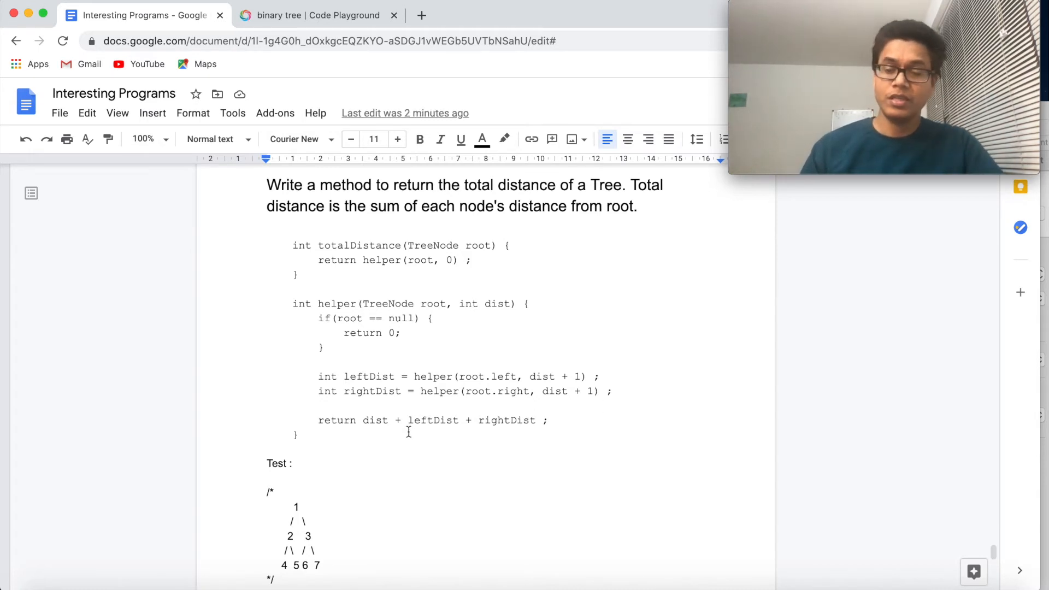
pyautogui.moveTo(375, 302)
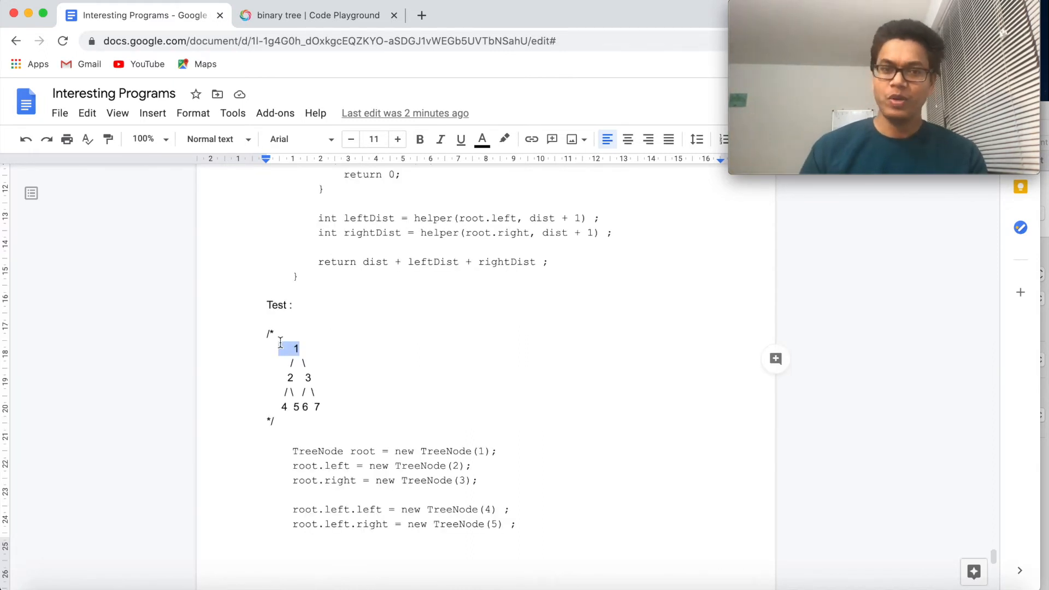
pyautogui.moveTo(363, 368)
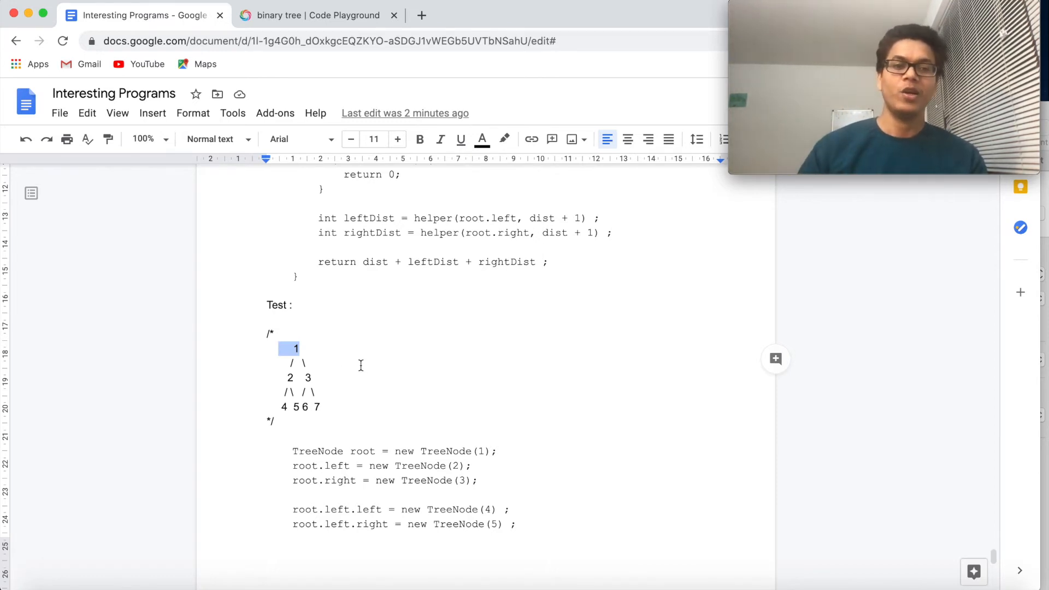
# Step: Retype the 7 in the leaf row of the test tree in the doc
pyautogui.click(294, 348)
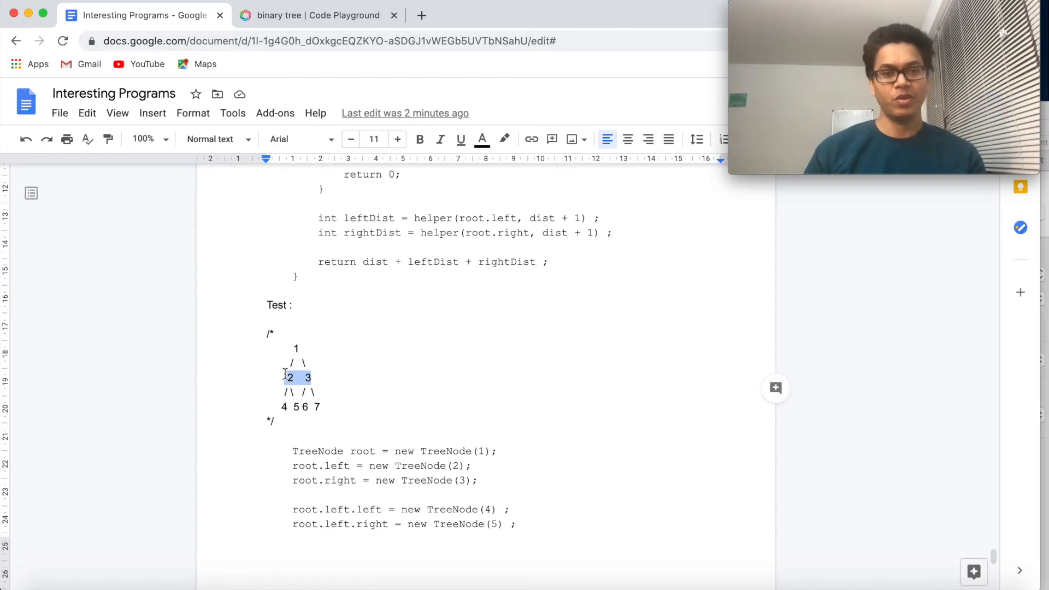
pyautogui.click(347, 384)
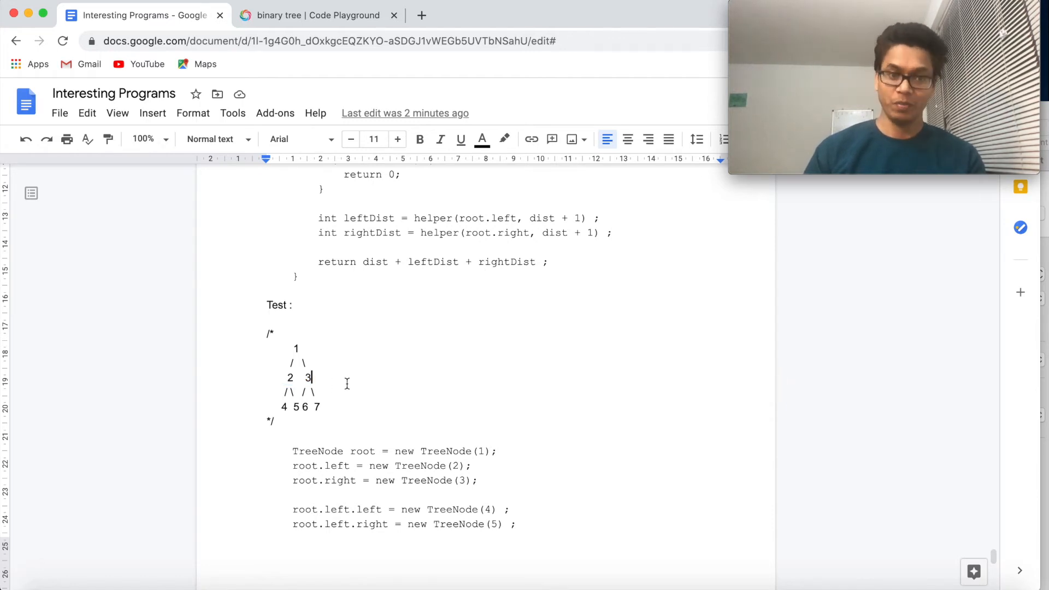
pyautogui.click(327, 407)
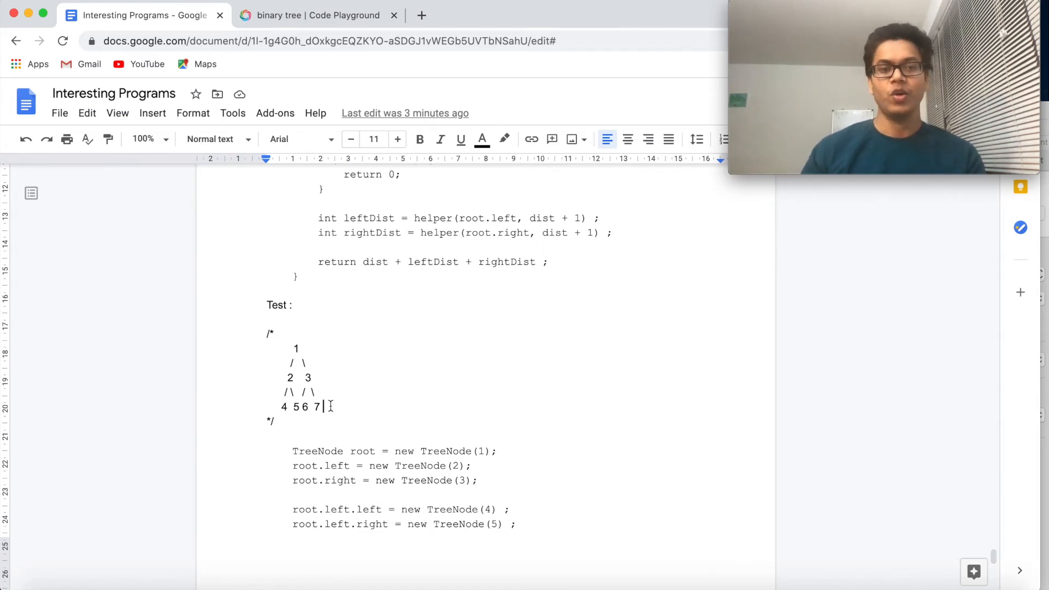
pyautogui.press('Backspace')
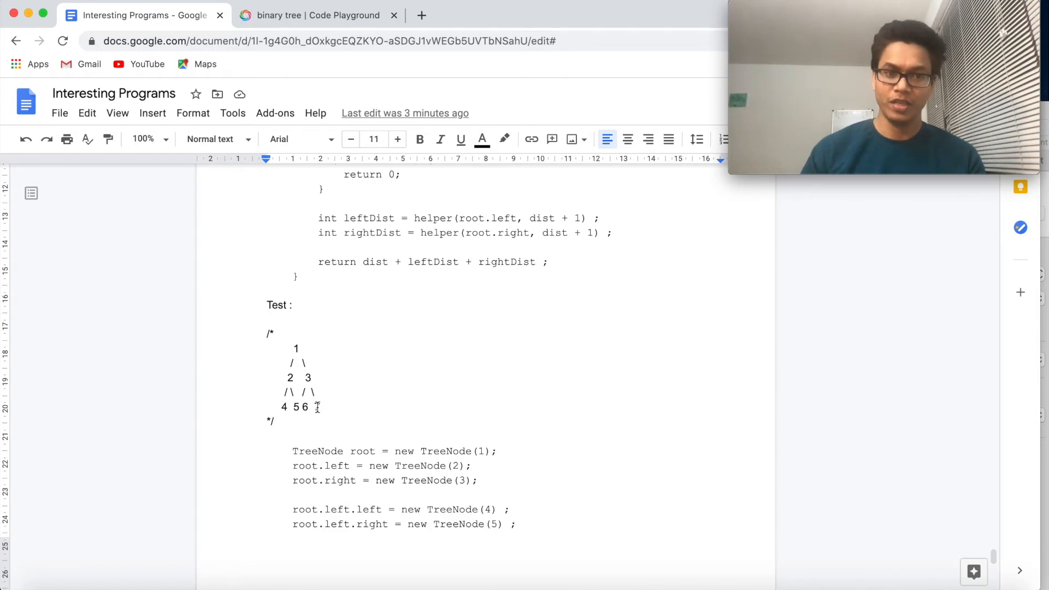
pyautogui.write('7')
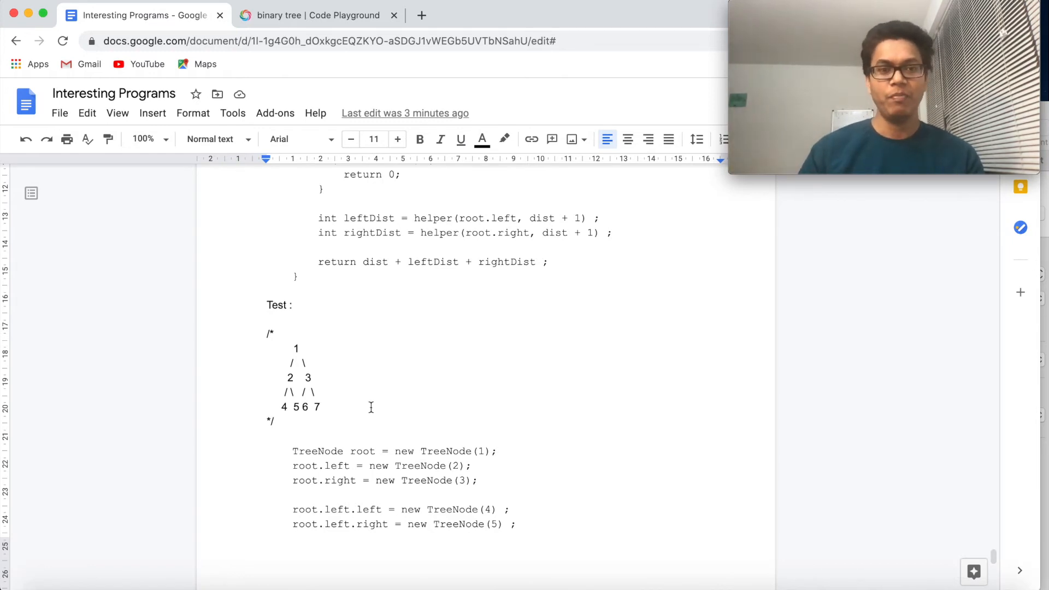
pyautogui.moveTo(400, 450)
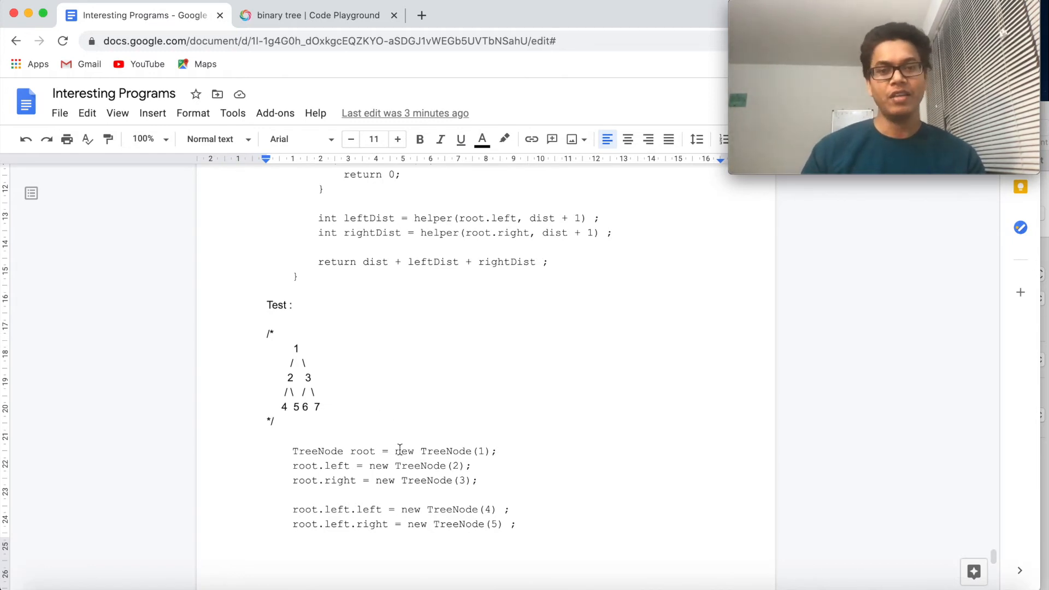
# Step: Move to the Java Code Playground tab showing the recursive solution printing Total Distance : 10
pyautogui.scroll(-3)
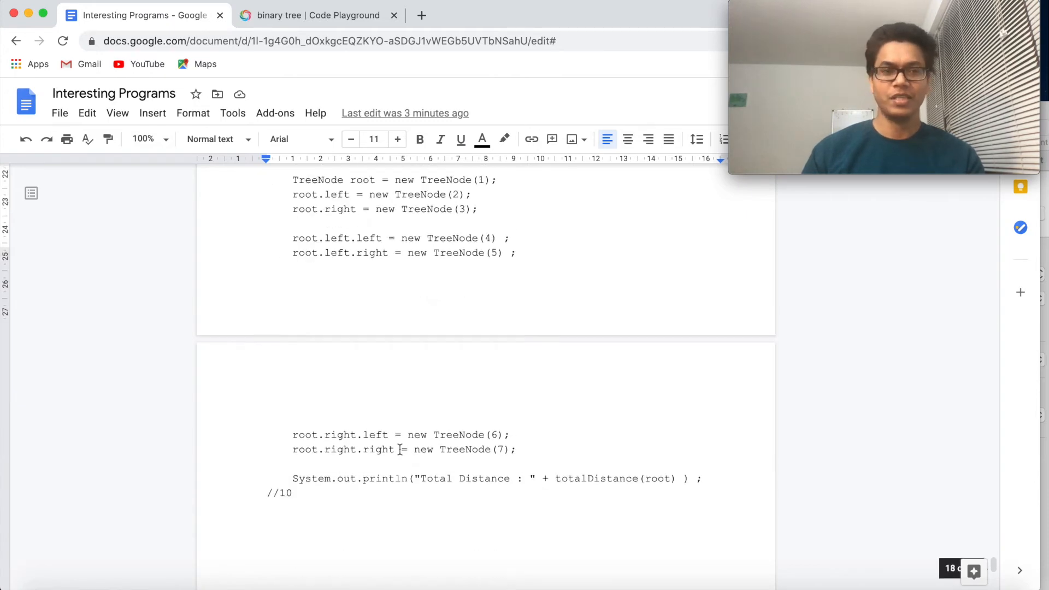
pyautogui.scroll(3)
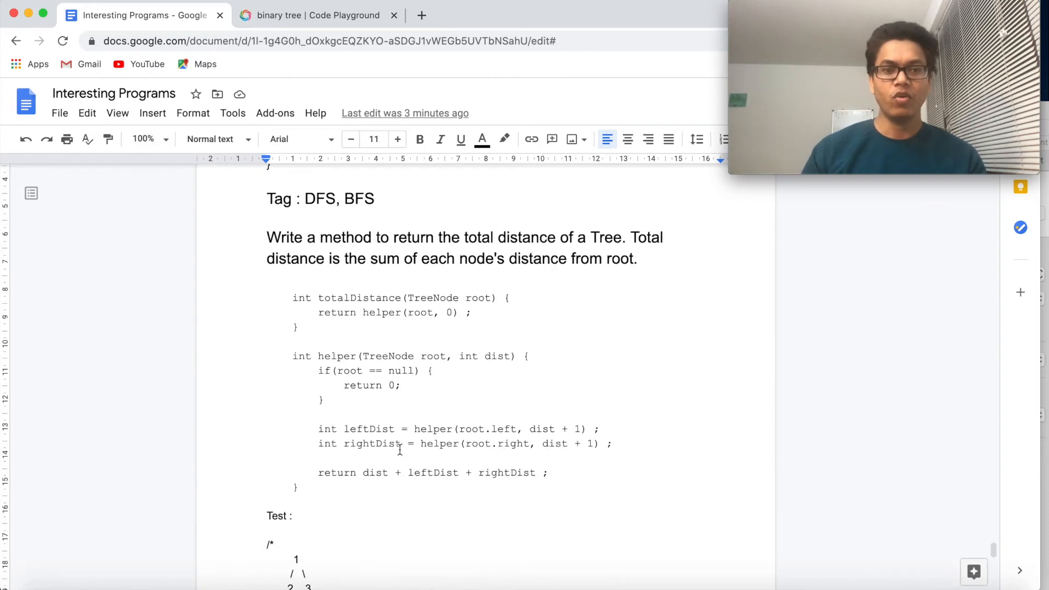
pyautogui.click(315, 14)
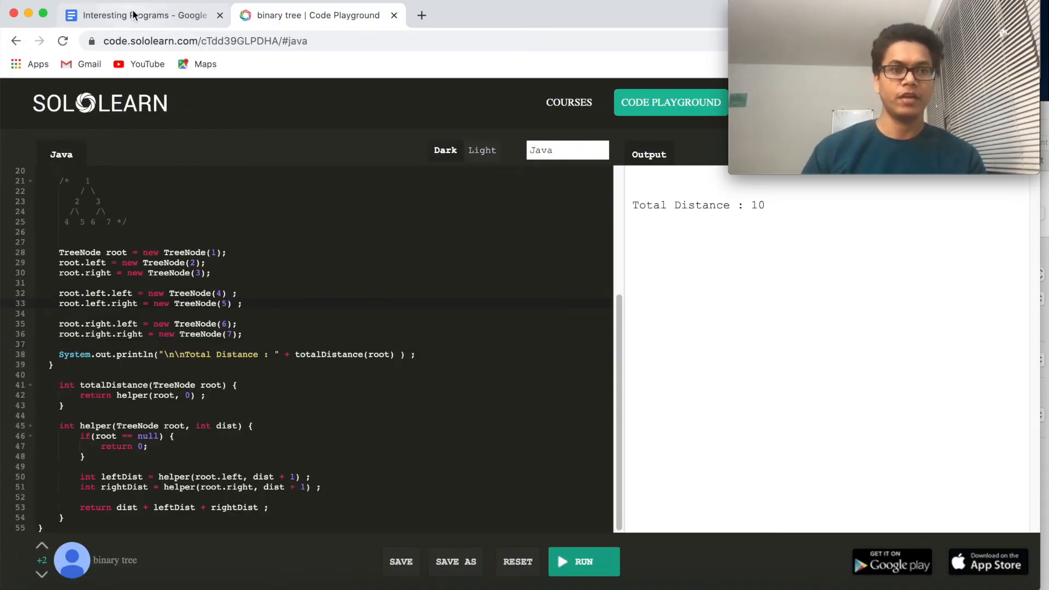
pyautogui.click(141, 15)
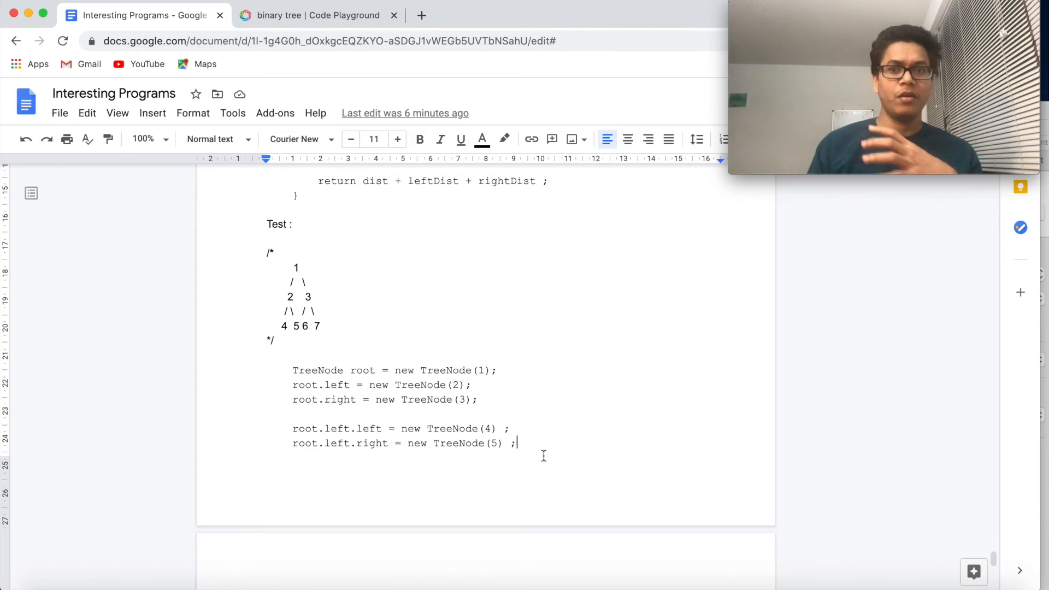
pyautogui.scroll(-3)
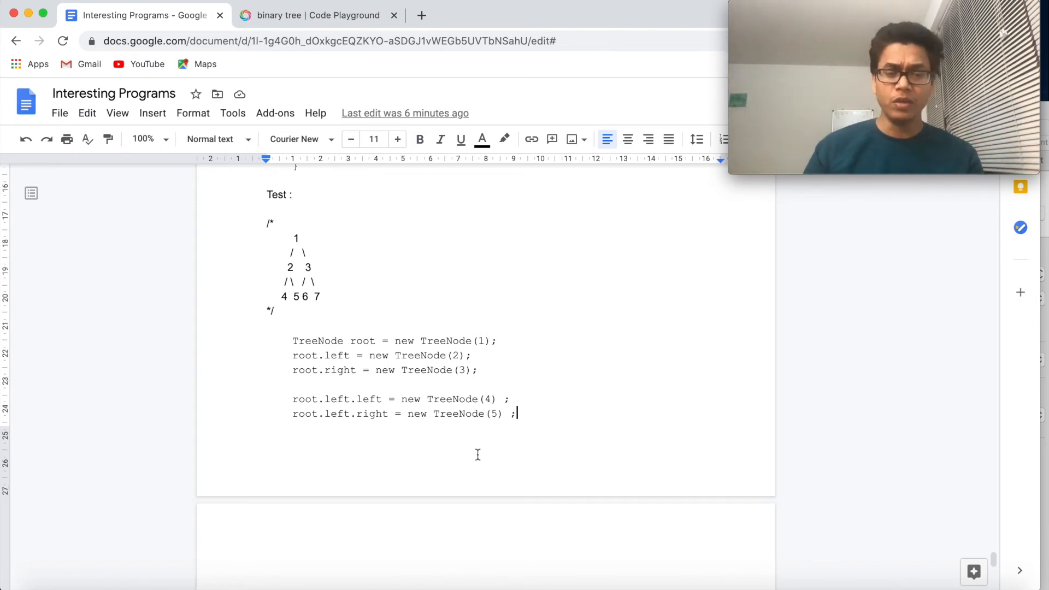
pyautogui.scroll(-3)
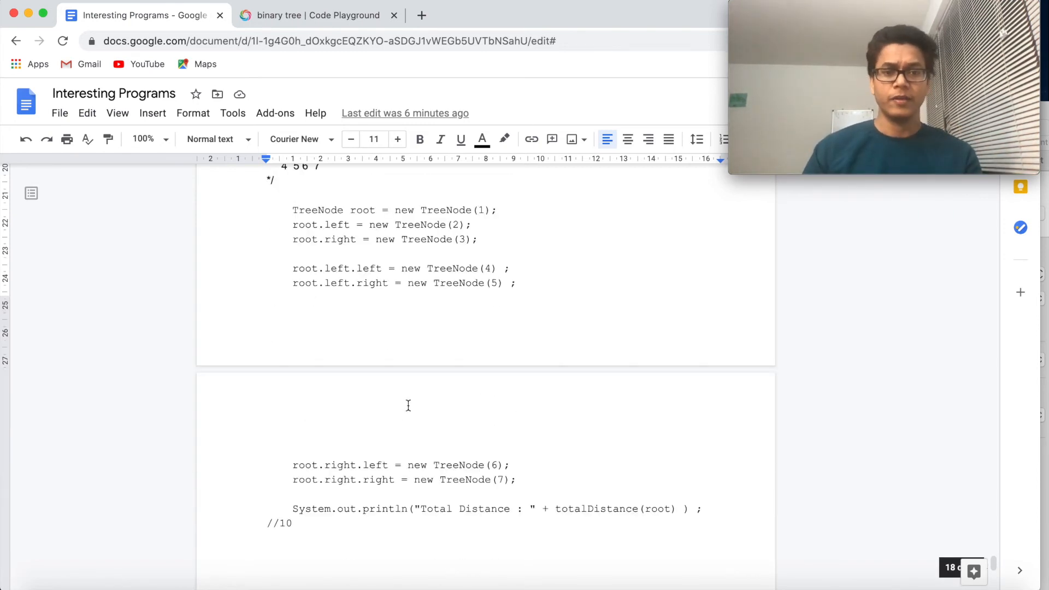
pyautogui.click(318, 14)
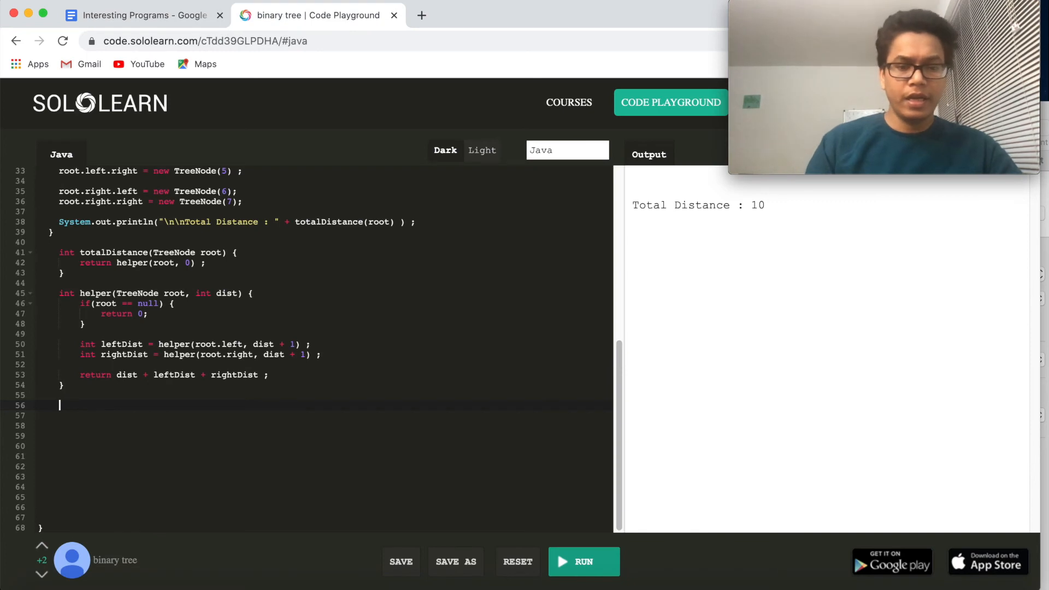
# Step: Start the iterativeTotal(TreeNode root) method with a null-root early return
pyautogui.write('void itera')
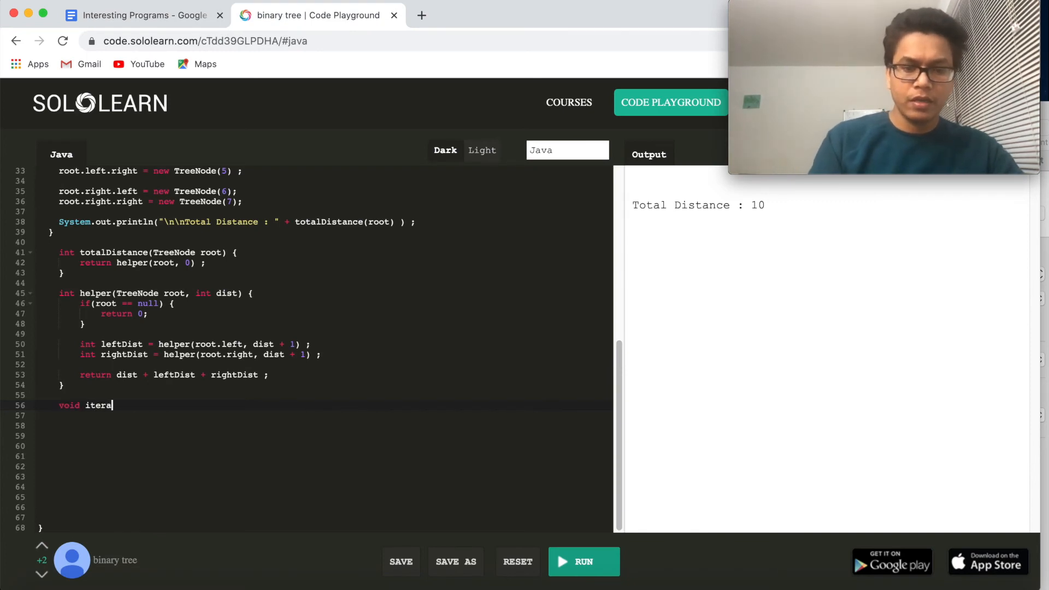
pyautogui.write('tive()')
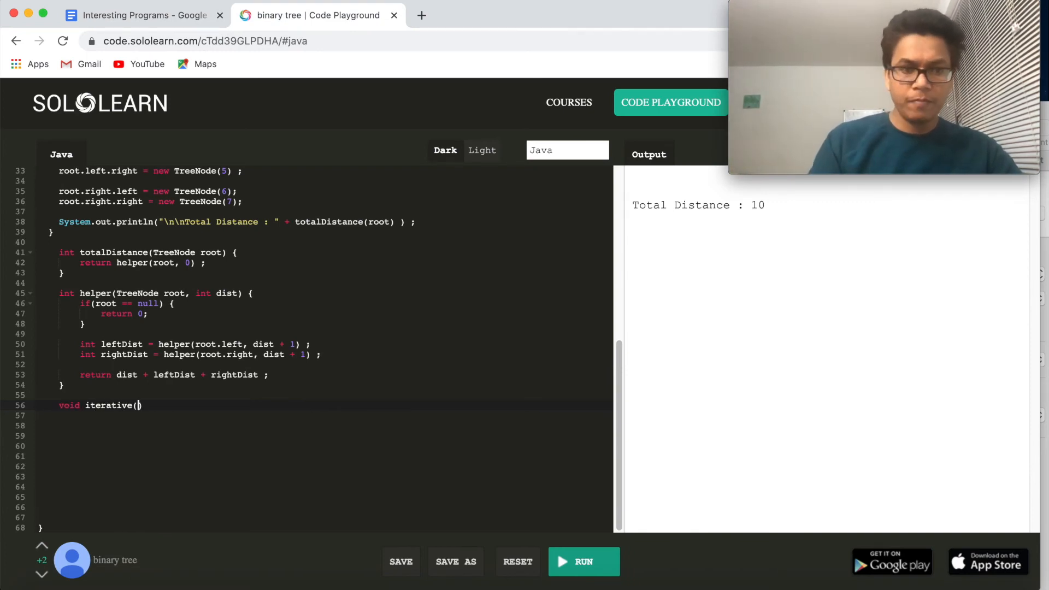
pyautogui.write('TreeNode root')
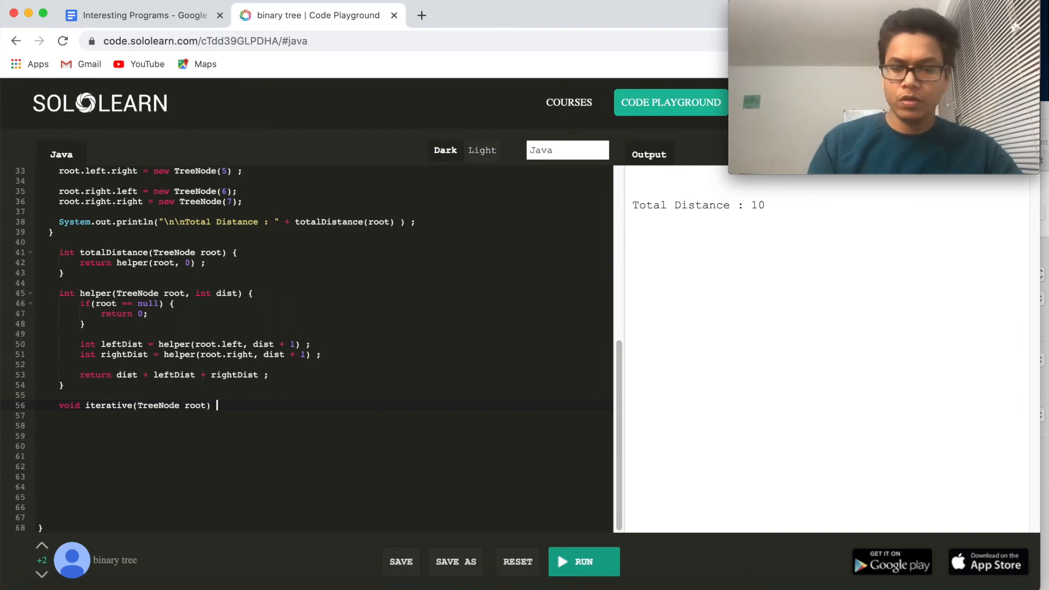
pyautogui.write('{')
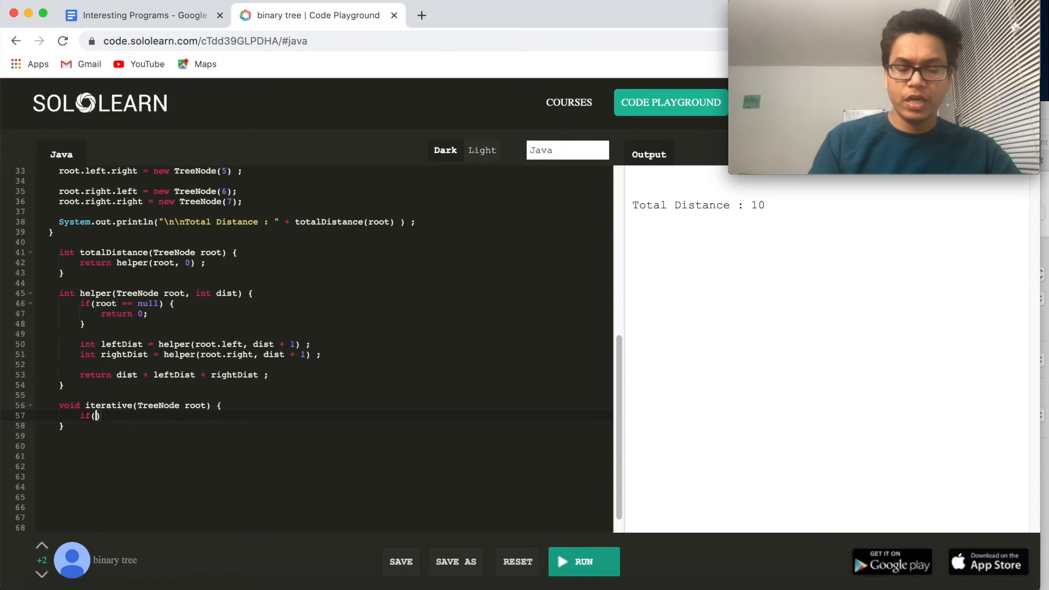
pyautogui.write('root')
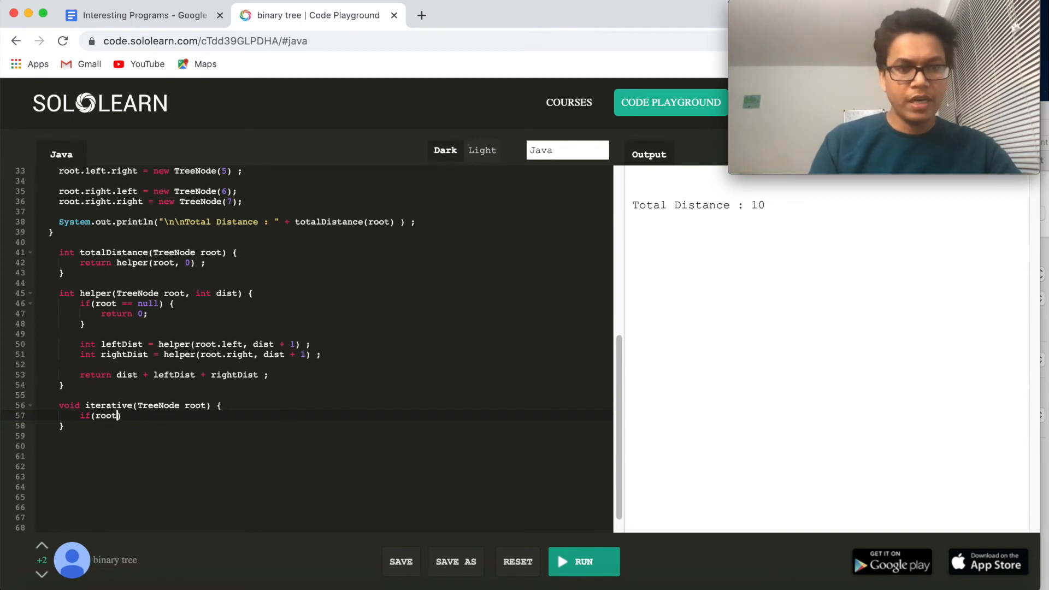
pyautogui.write('== null')
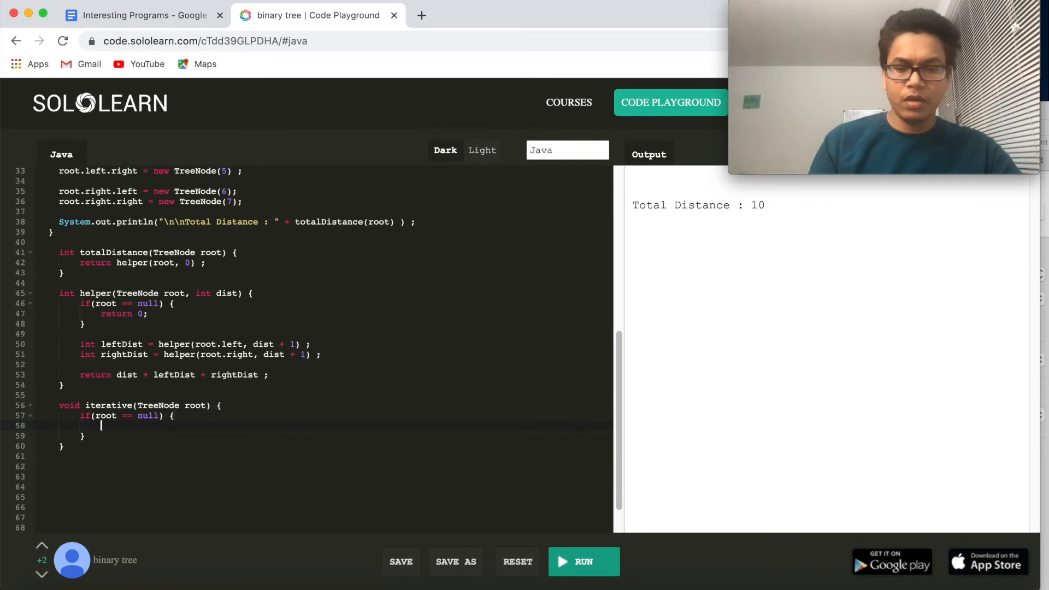
pyautogui.write('return ;')
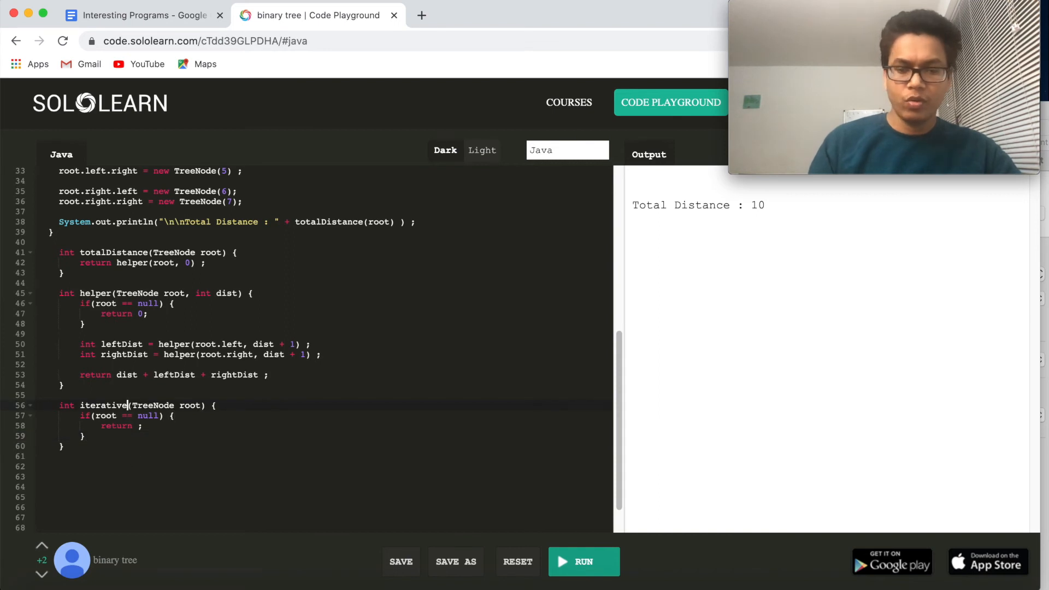
# Step: Add the total counter and BFS while loop, then rerun to print Total Distance : 10
pyautogui.write('Total')
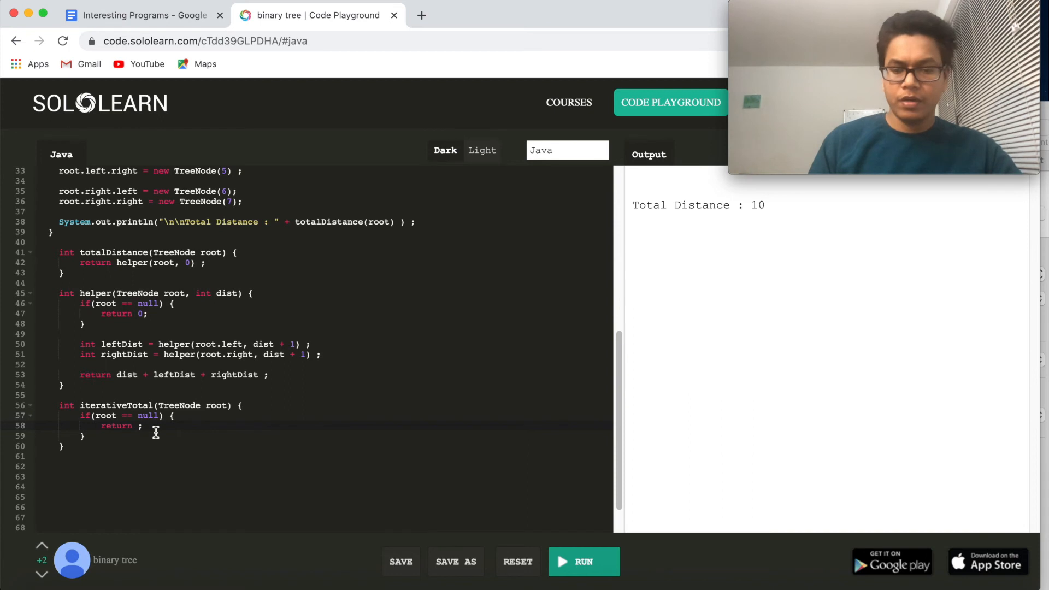
pyautogui.write('0')
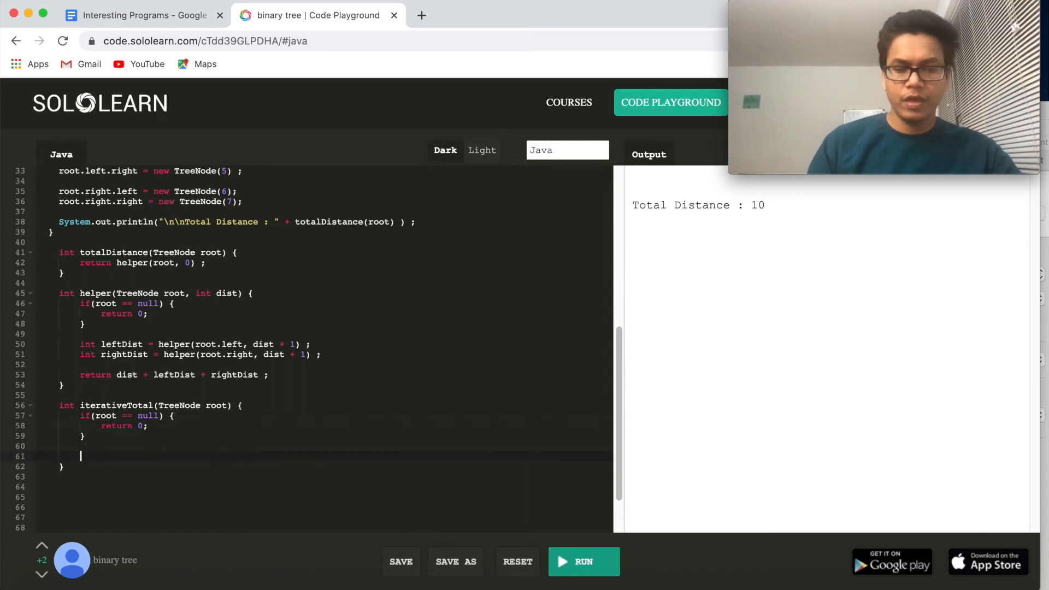
pyautogui.write('while(!q.isEmpty()) {')
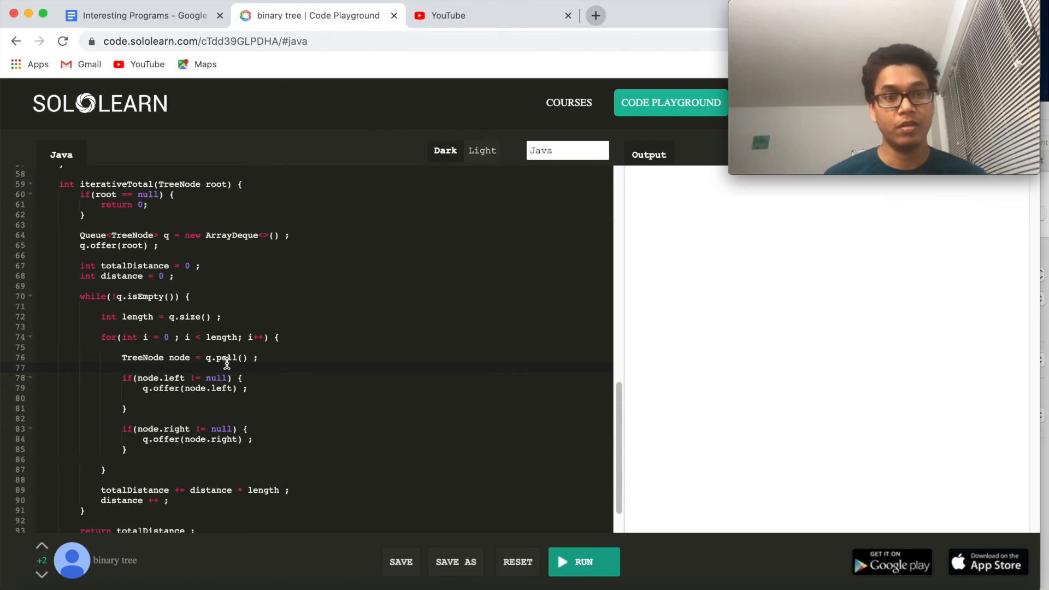
pyautogui.click(584, 562)
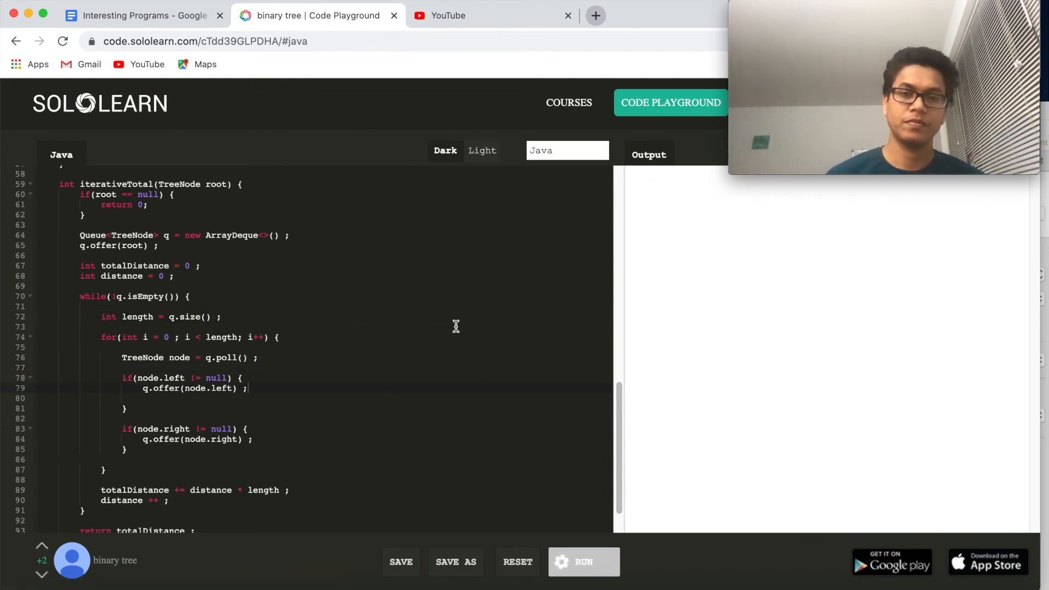
pyautogui.click(584, 562)
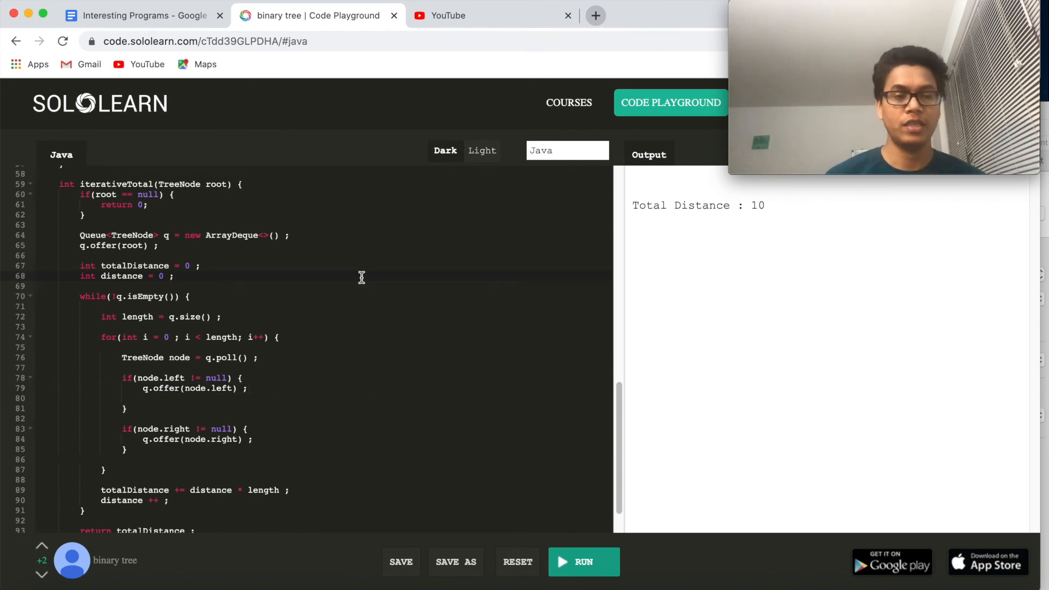
# Step: Bring up the InterviewDose website
pyautogui.click(592, 15)
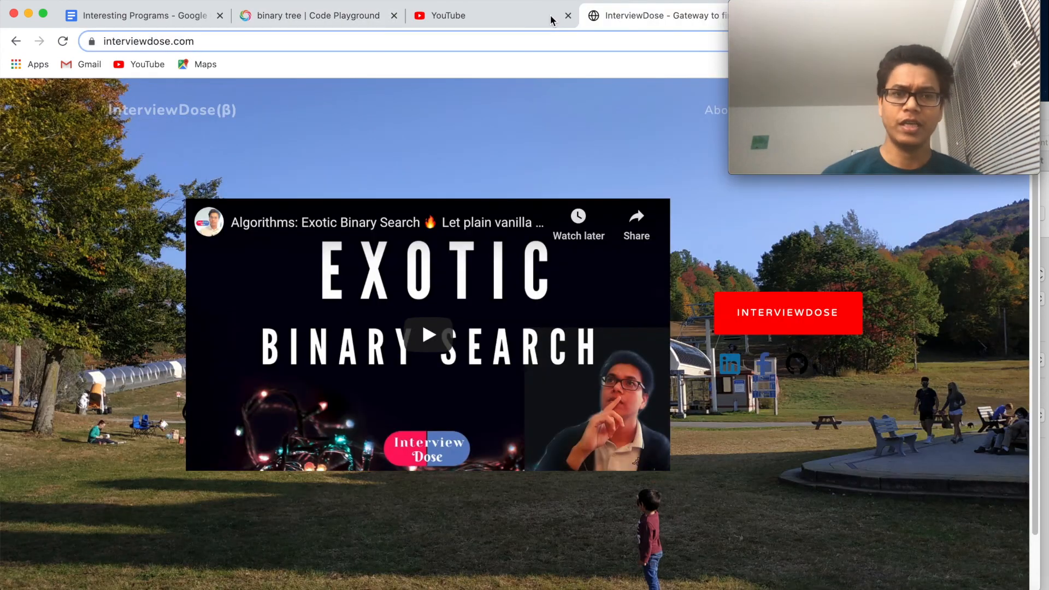
pyautogui.moveTo(167, 142)
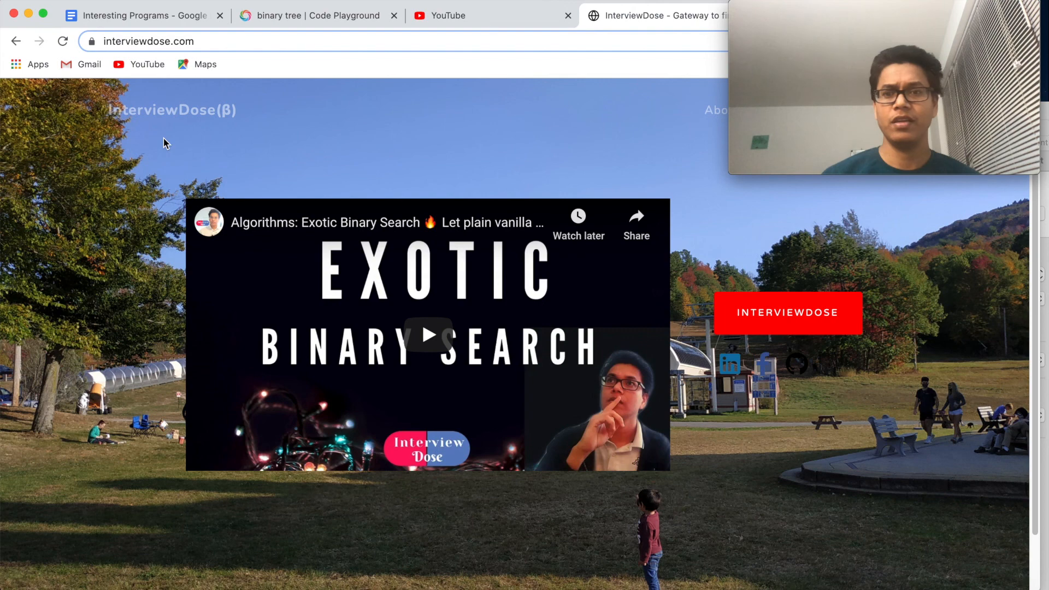
pyautogui.moveTo(94, 154)
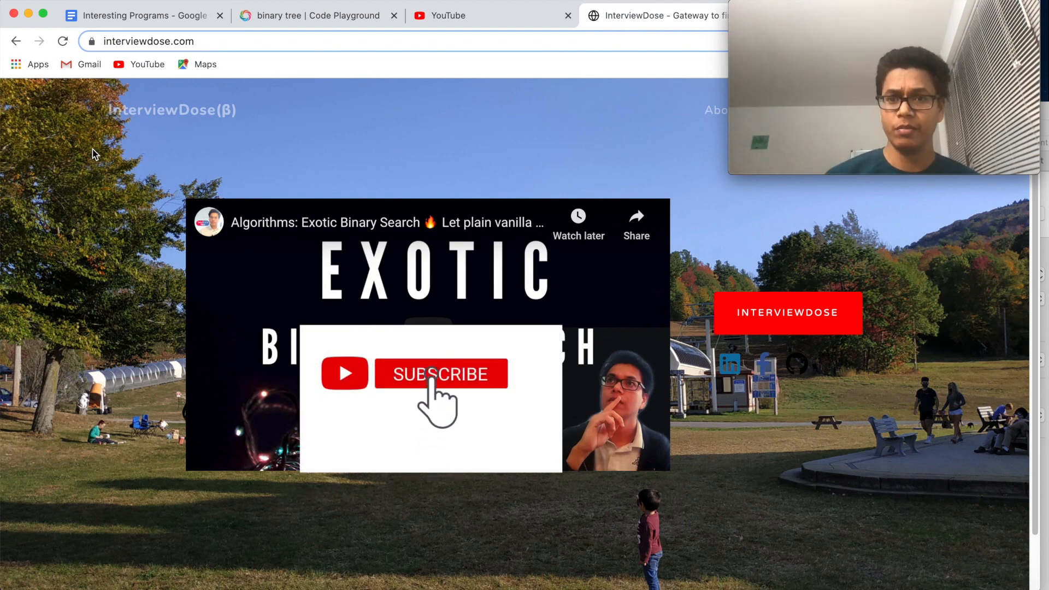
pyautogui.click(441, 374)
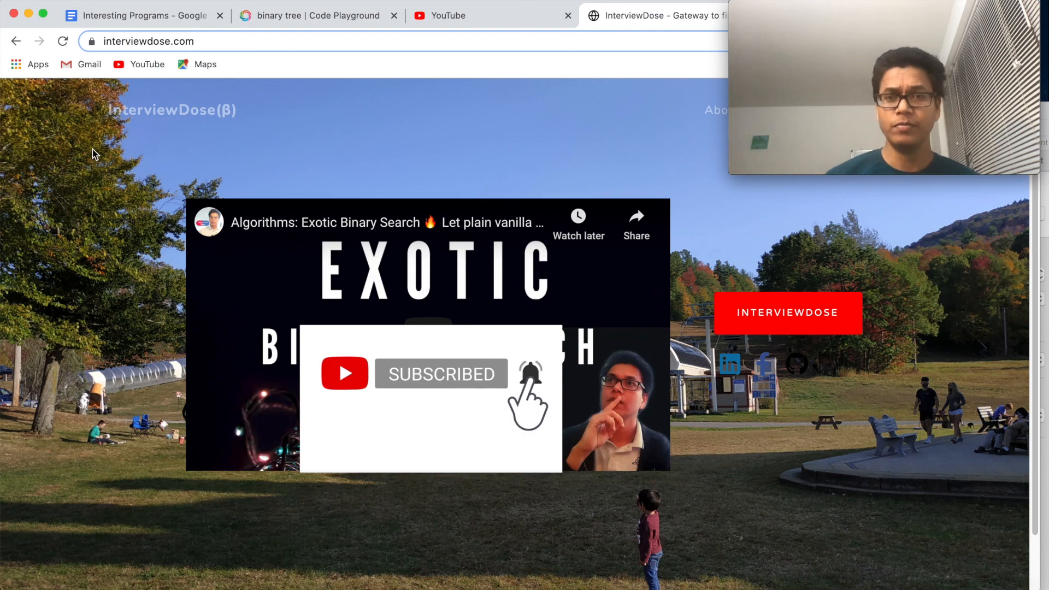